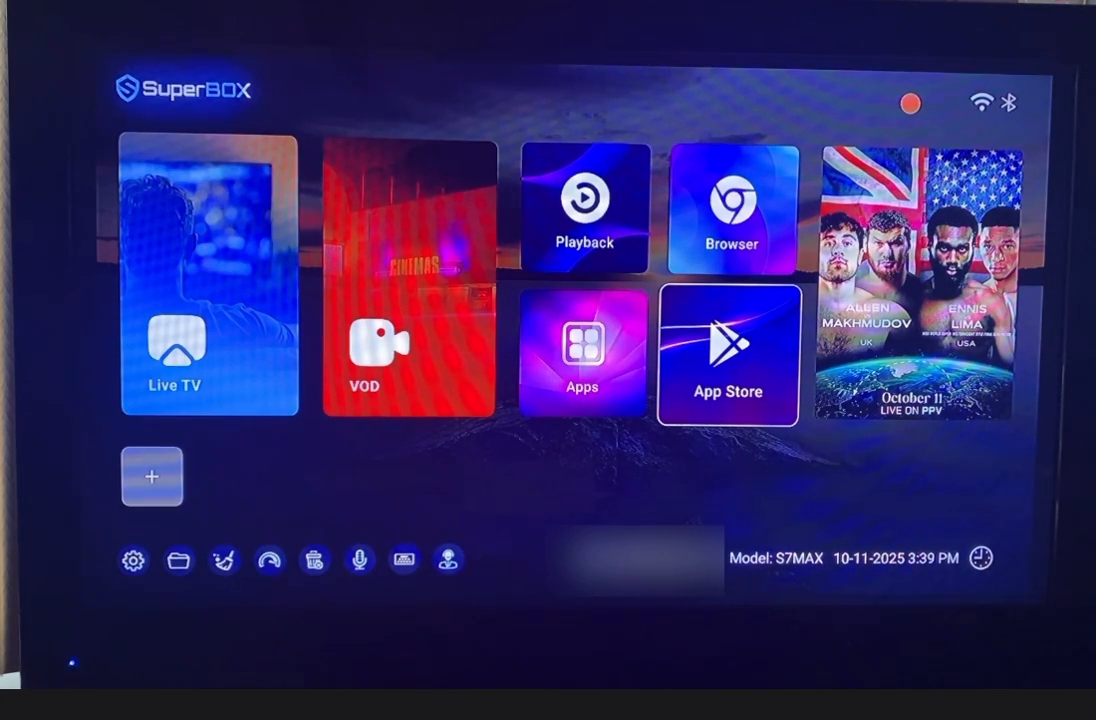
Step: Enter the App Store from the SuperBOX home screen tile
{"action": "left_click", "coordinate": [728, 354]}
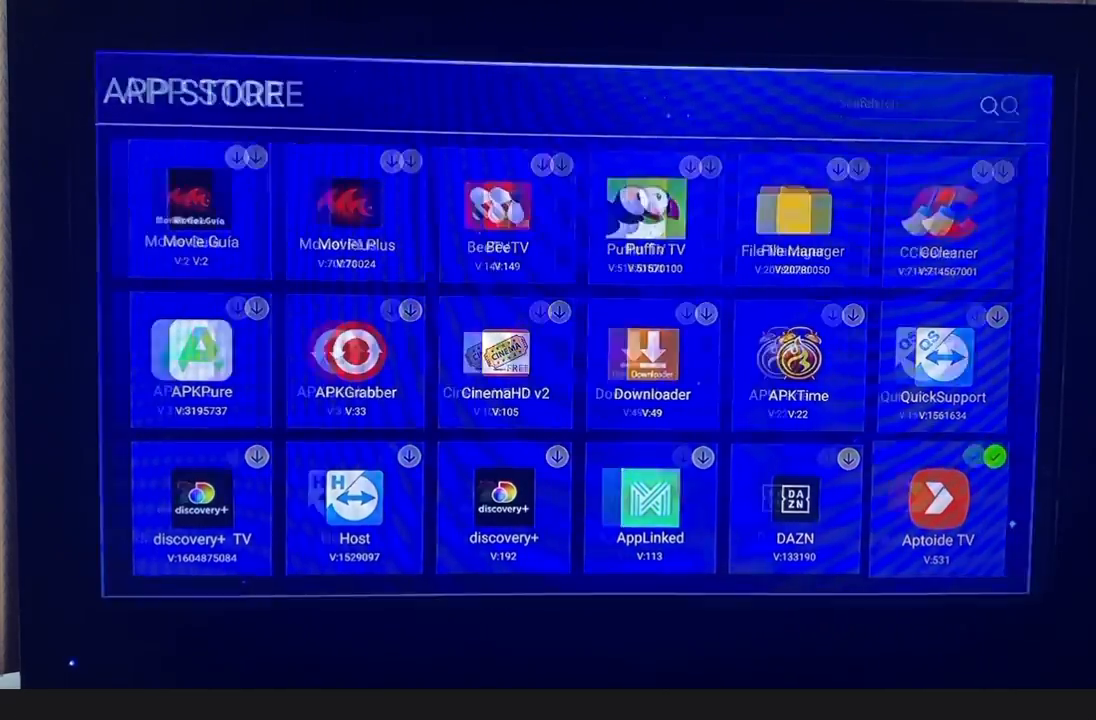
Step: Launch Aptoide TV from the App Store grid
{"action": "left_click", "coordinate": [936, 500]}
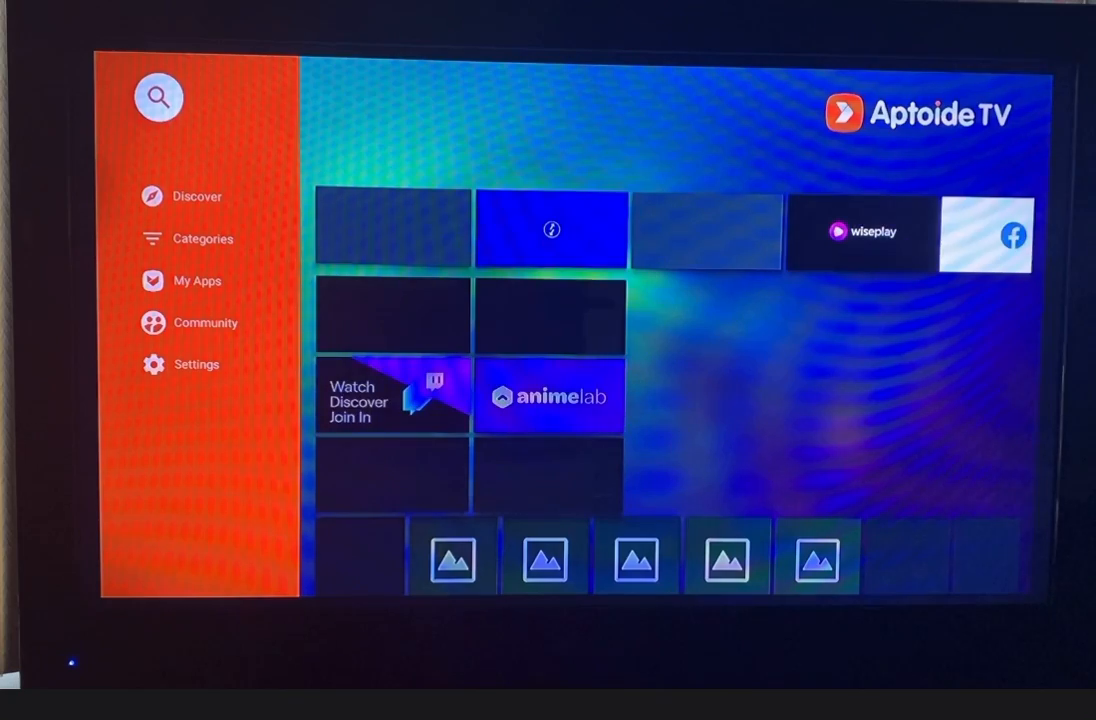
Step: Search Aptoide TV for 'proton vpn' using the on-screen keyboard
{"action": "left_click", "coordinate": [156, 96]}
{"action": "type", "text": "prot"}
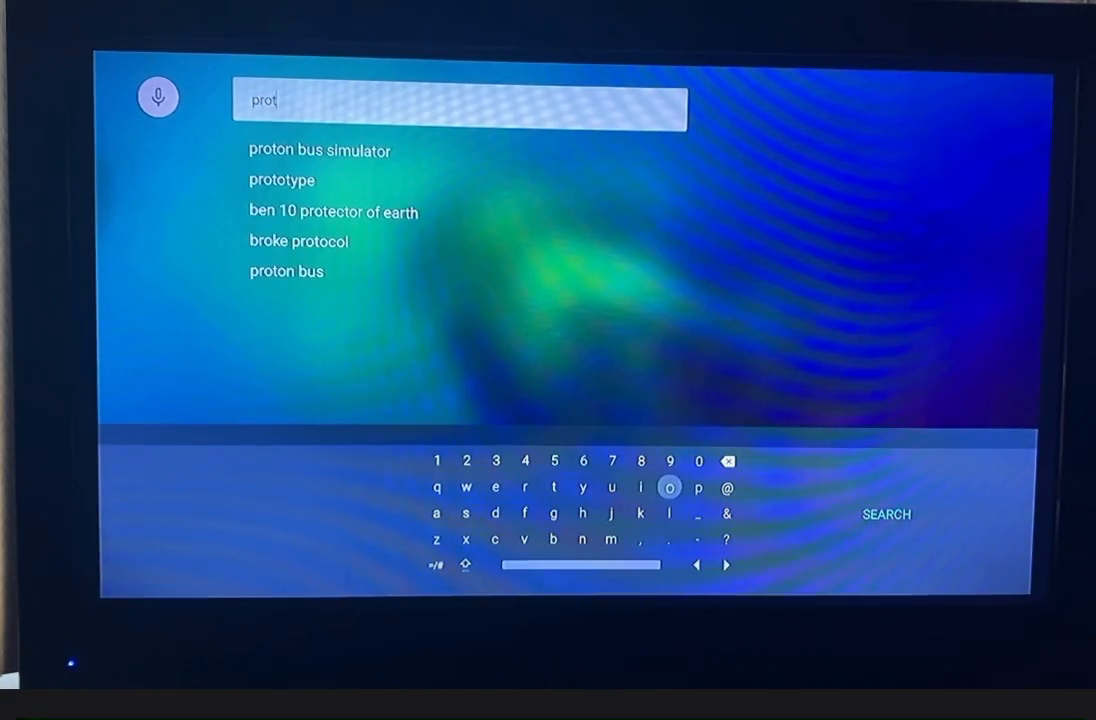
{"action": "left_click", "coordinate": [670, 488]}
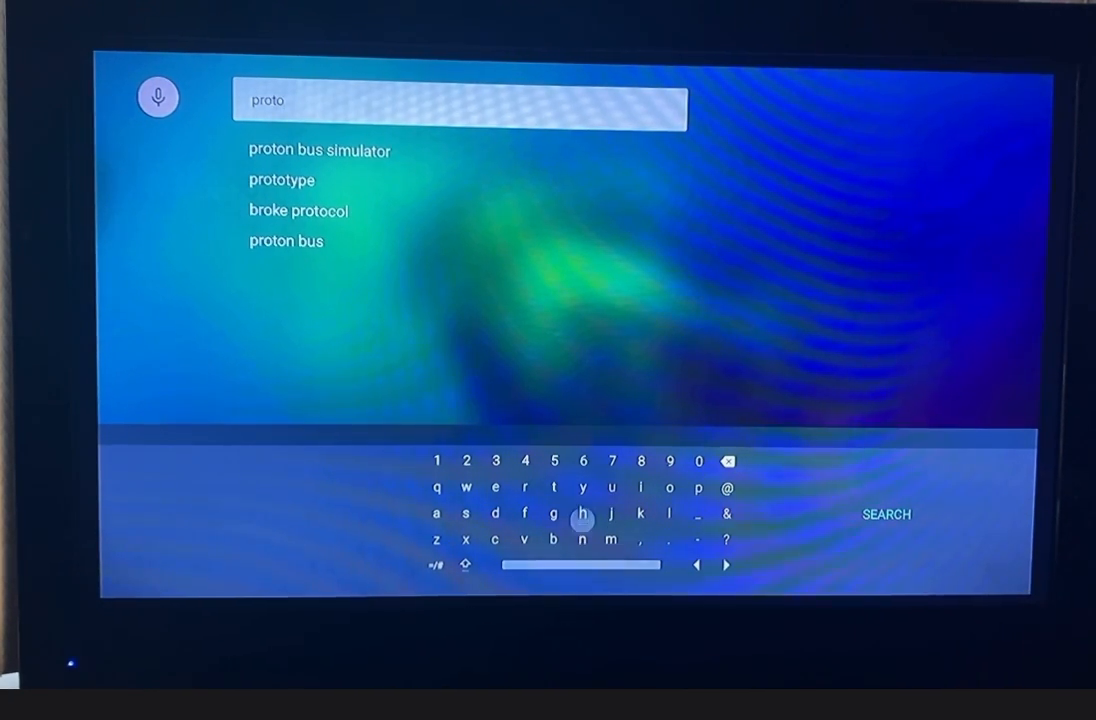
{"action": "left_click", "coordinate": [580, 538]}
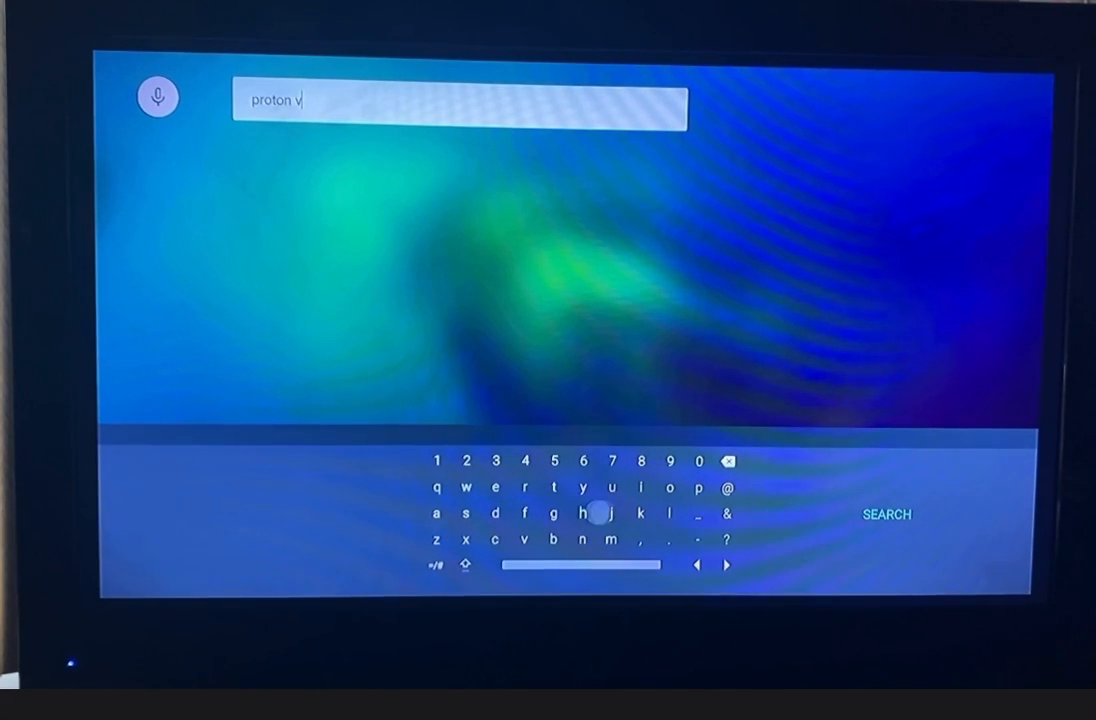
{"action": "left_click", "coordinate": [684, 488]}
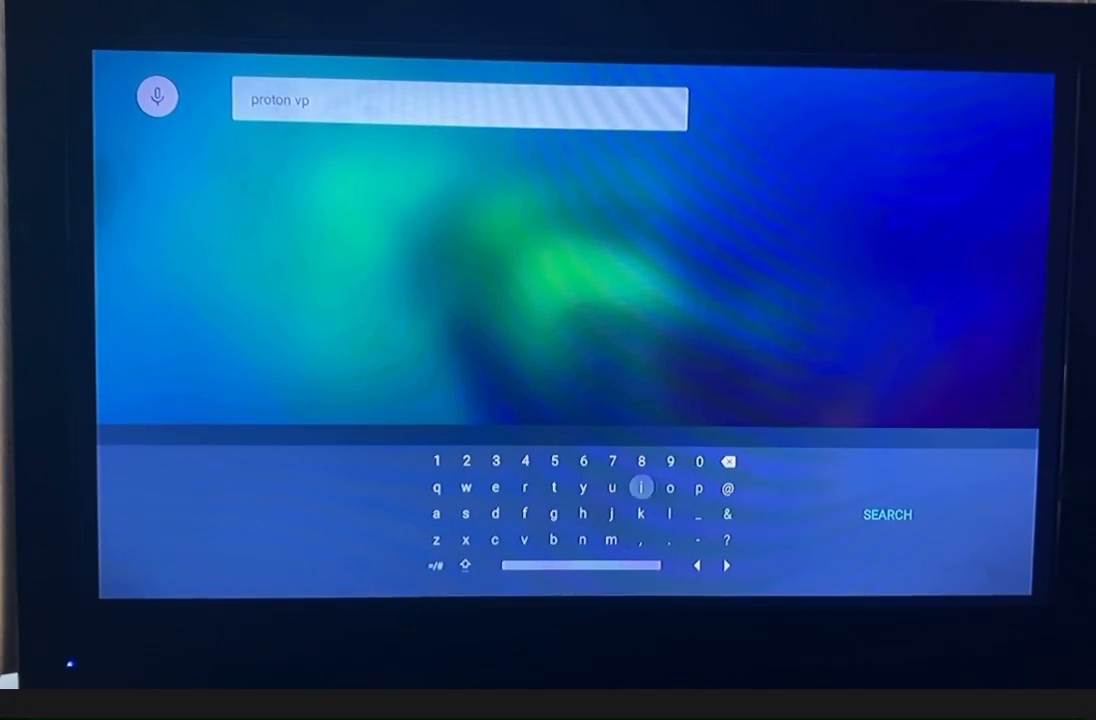
{"action": "mouse_move", "coordinate": [582, 540]}
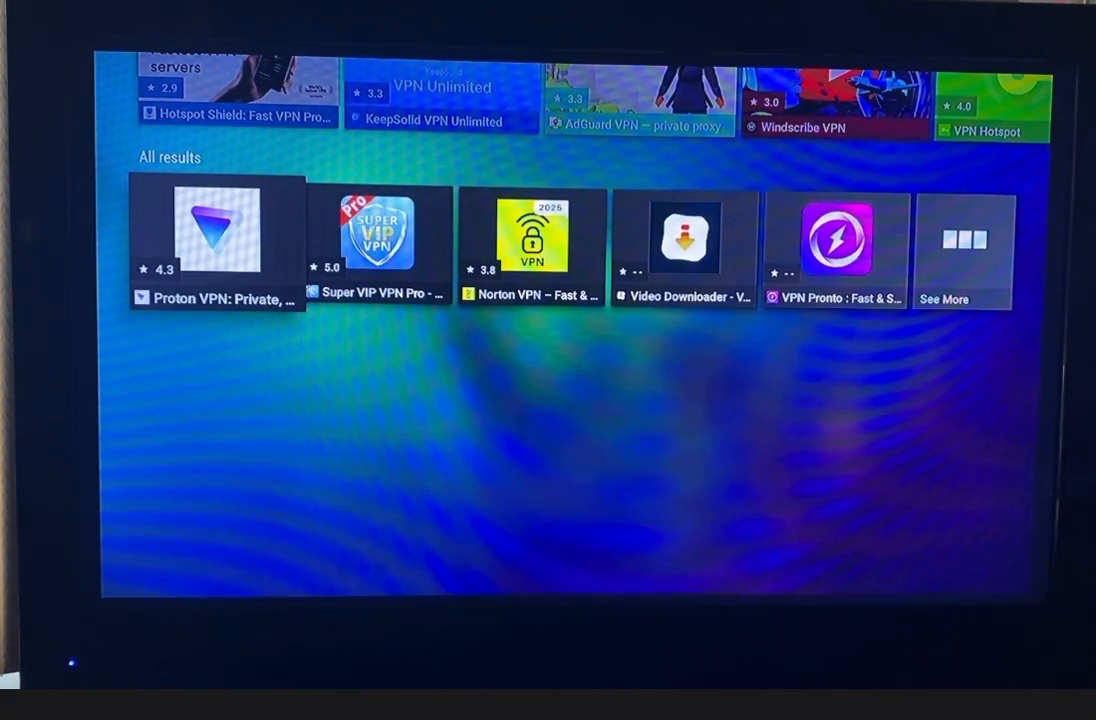
Step: Select the Proton VPN: Private, Secure result and start its install
{"action": "left_click", "coordinate": [216, 236]}
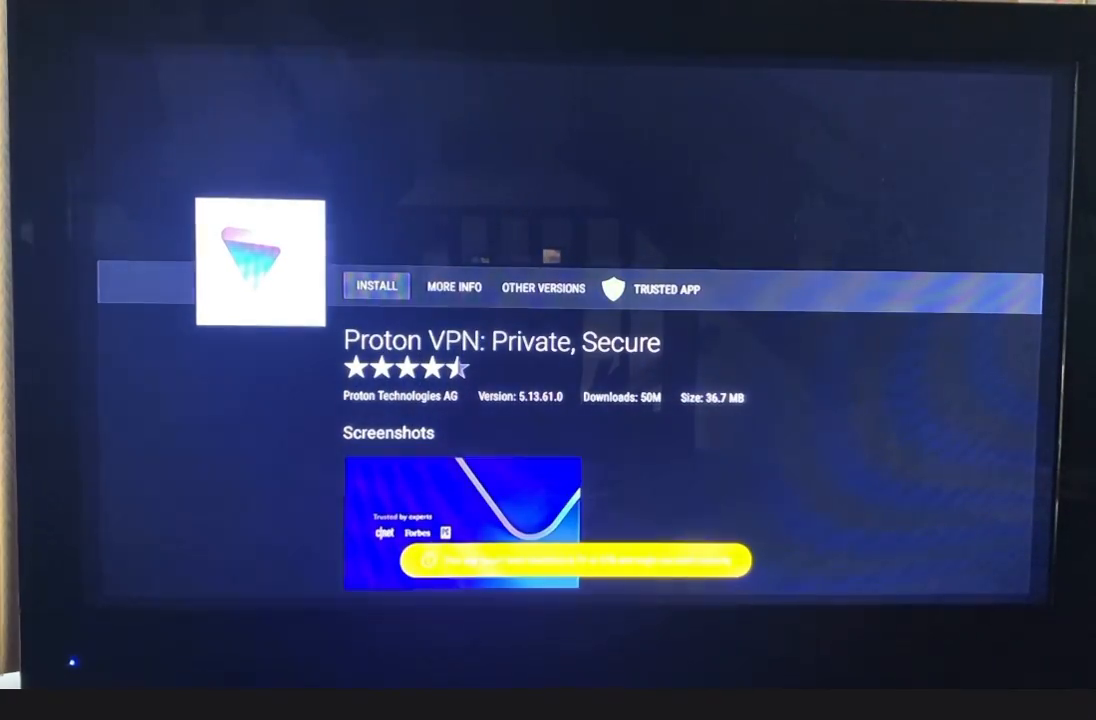
{"action": "left_click", "coordinate": [376, 286]}
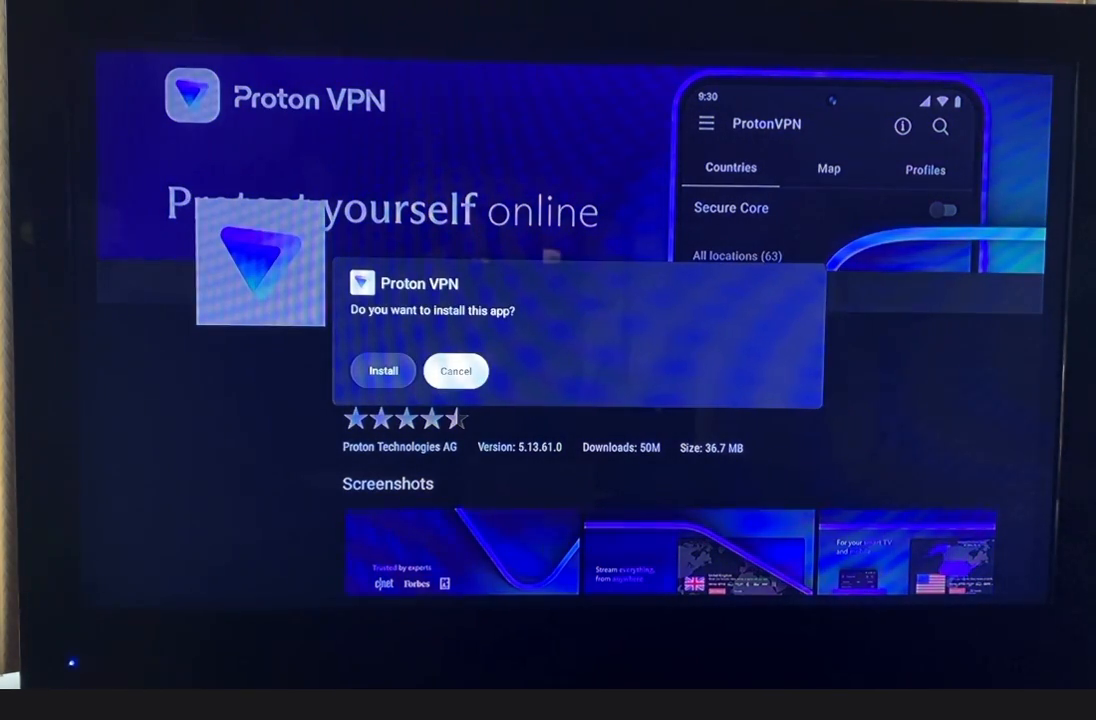
Step: Confirm the Proton VPN install and launch it to its sign-in screen
{"action": "left_click", "coordinate": [382, 370]}
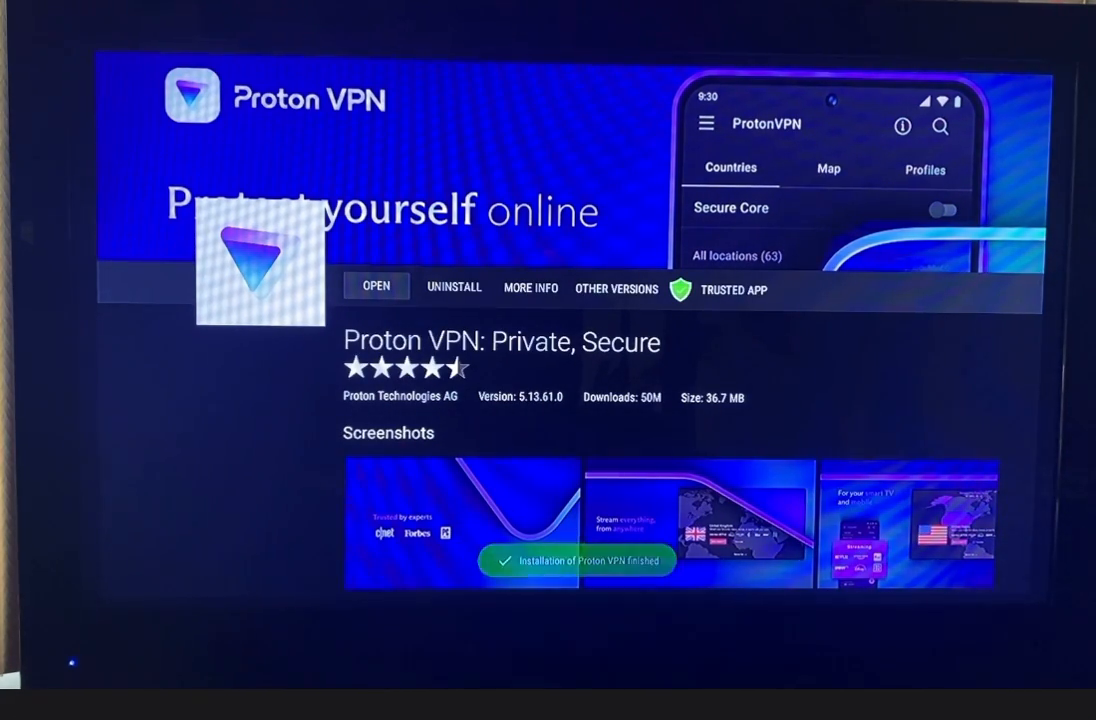
{"action": "left_click", "coordinate": [376, 286]}
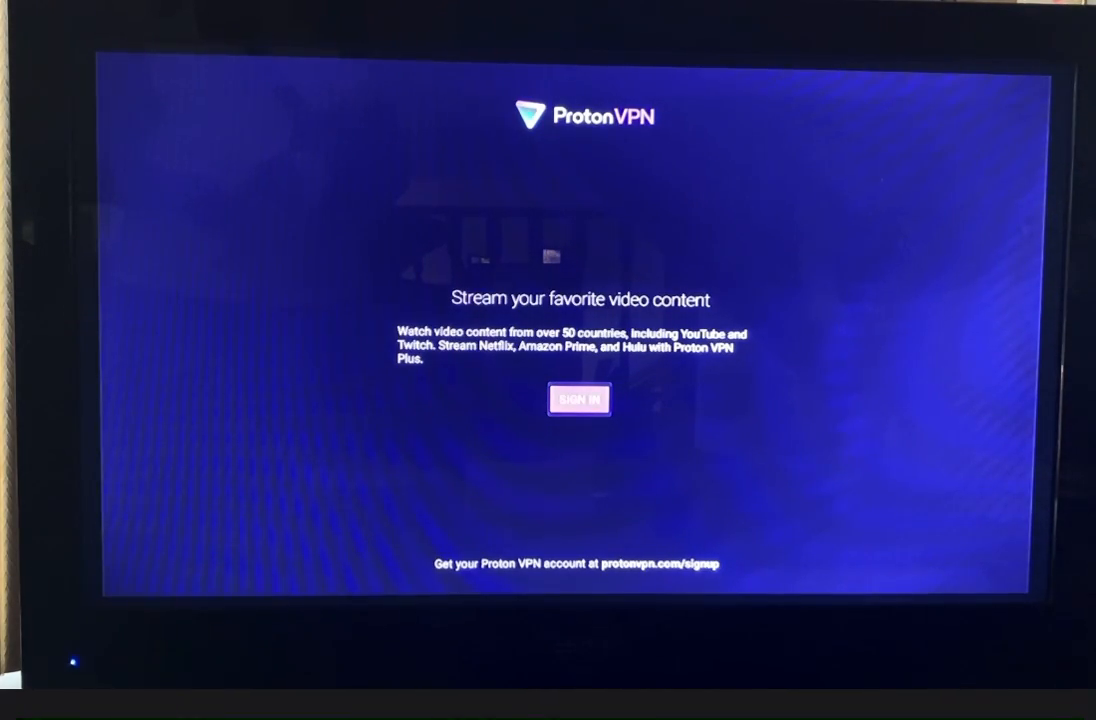